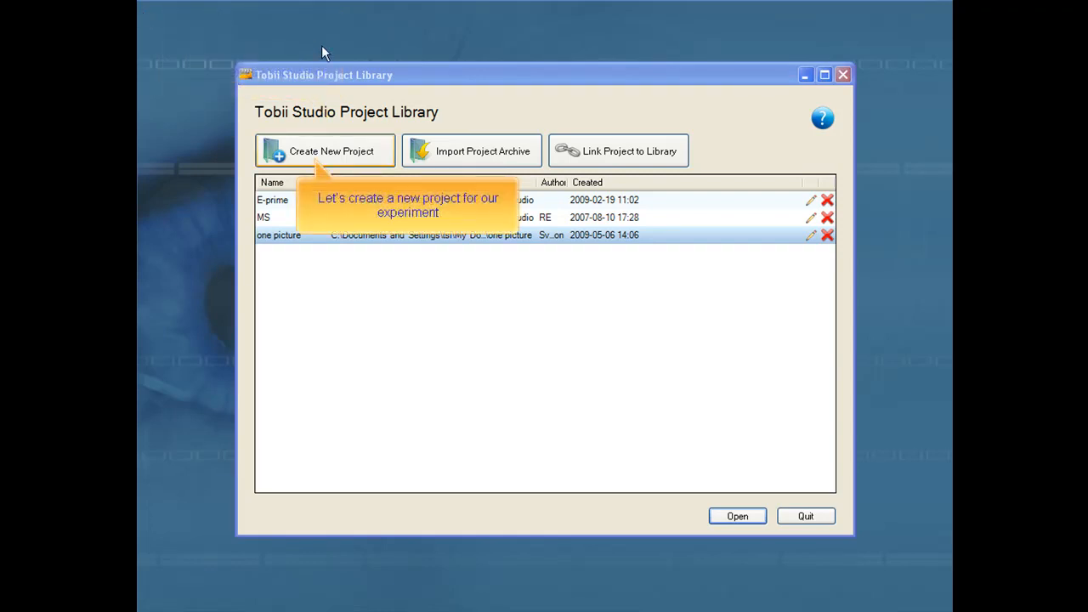
Create a new project 'Project A' whose first test is named 'Test 1'
{"action": "left_click", "coordinate": [326, 149]}
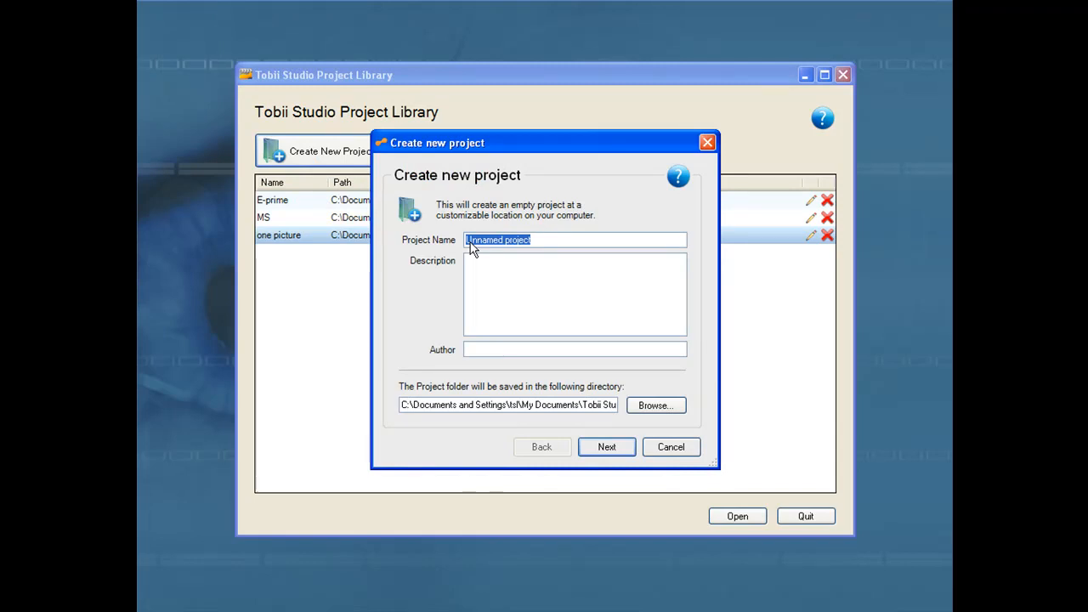
{"action": "type", "text": "Project A"}
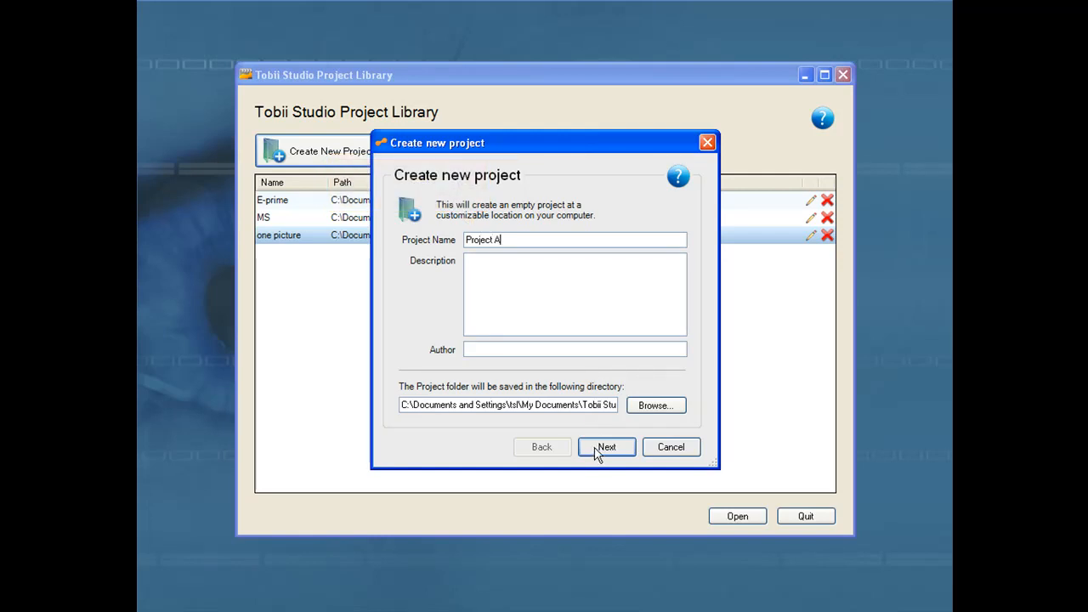
{"action": "left_click", "coordinate": [605, 446]}
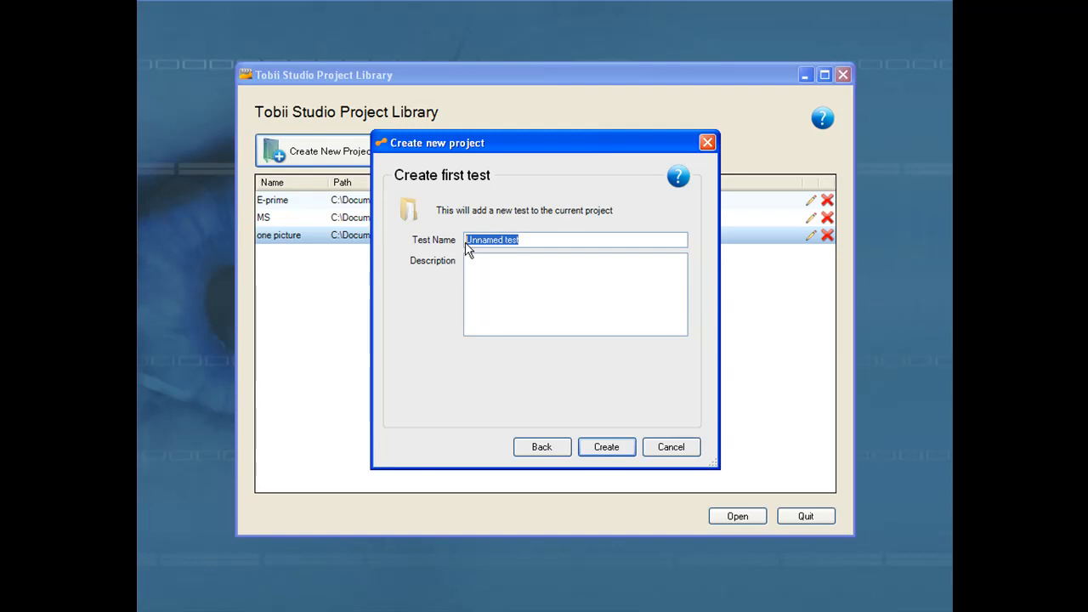
{"action": "type", "text": "Test 1"}
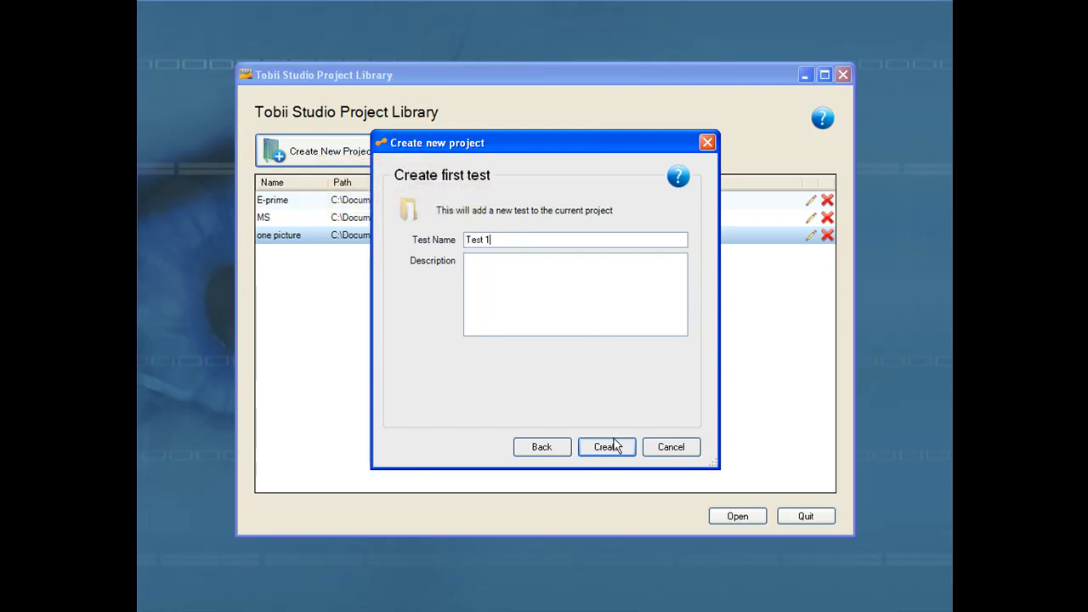
{"action": "left_click", "coordinate": [607, 446]}
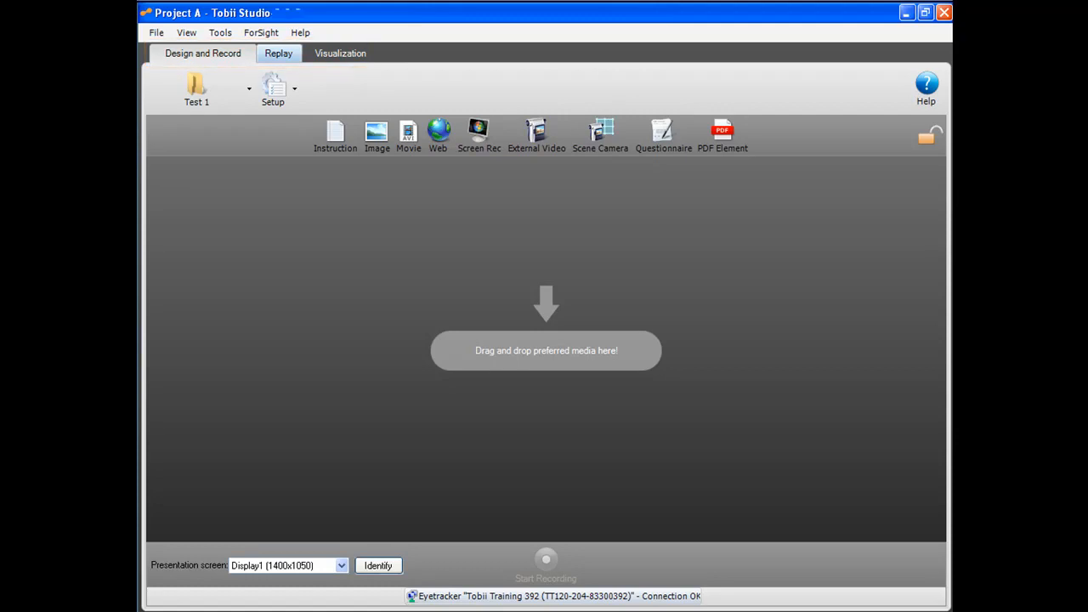
{"action": "mouse_move", "coordinate": [203, 53]}
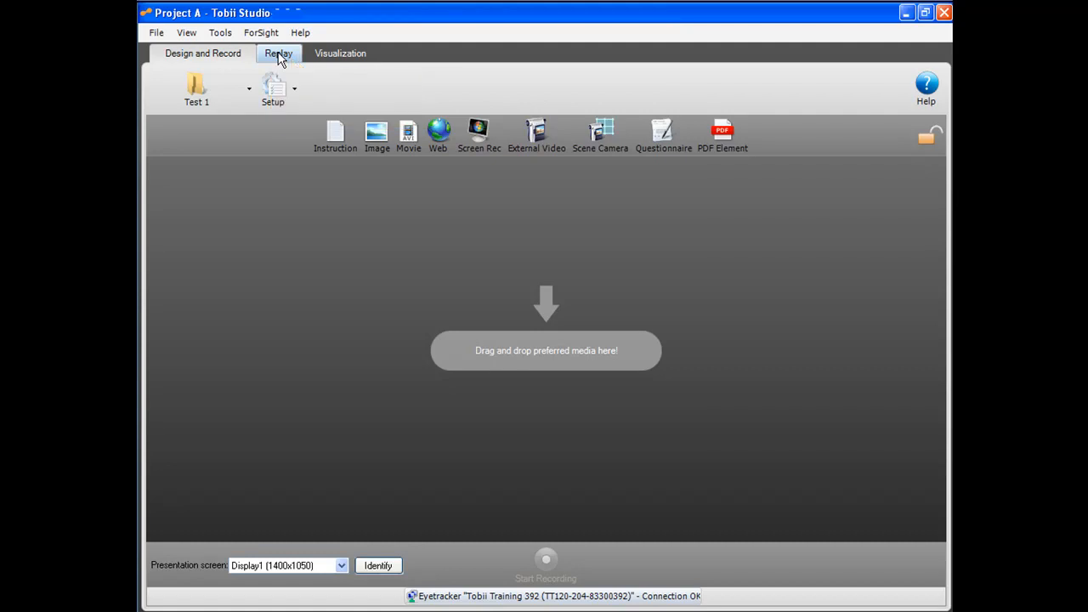
{"action": "left_click", "coordinate": [279, 53]}
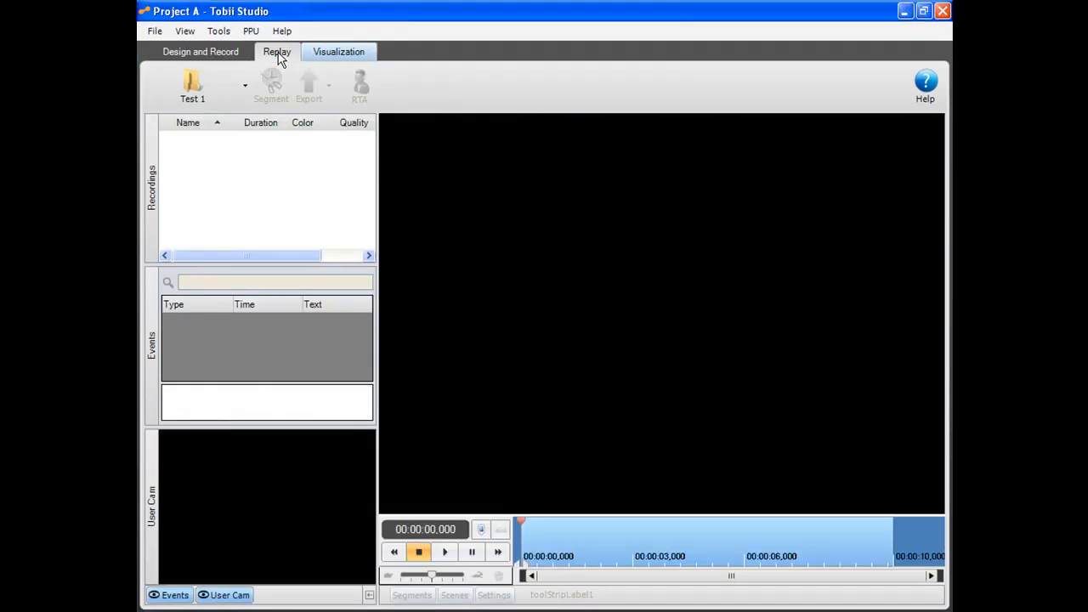
{"action": "mouse_move", "coordinate": [350, 52]}
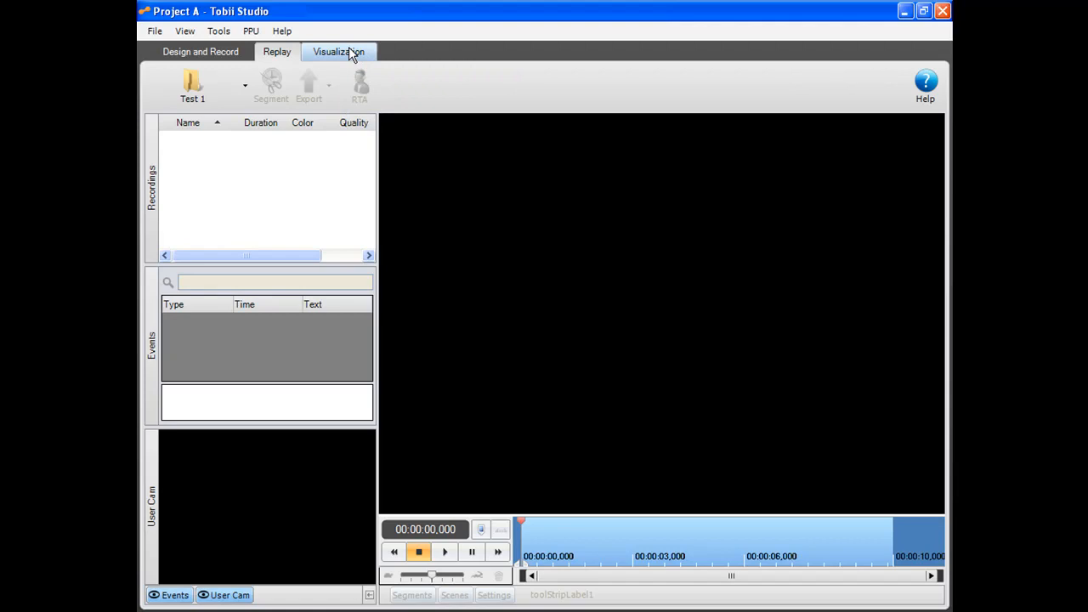
{"action": "left_click", "coordinate": [339, 51]}
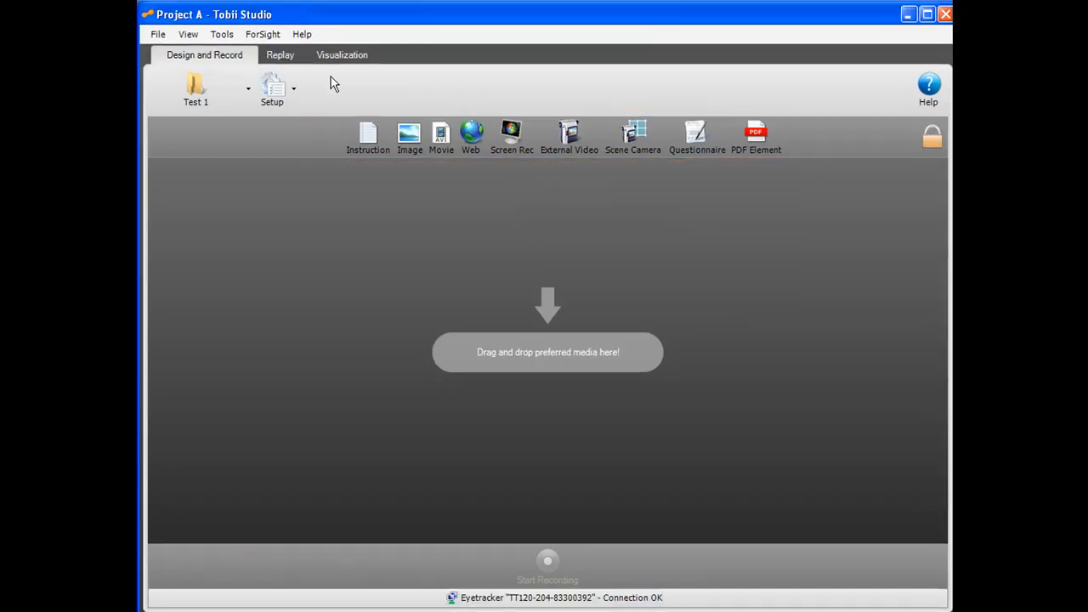
{"action": "mouse_move", "coordinate": [368, 136]}
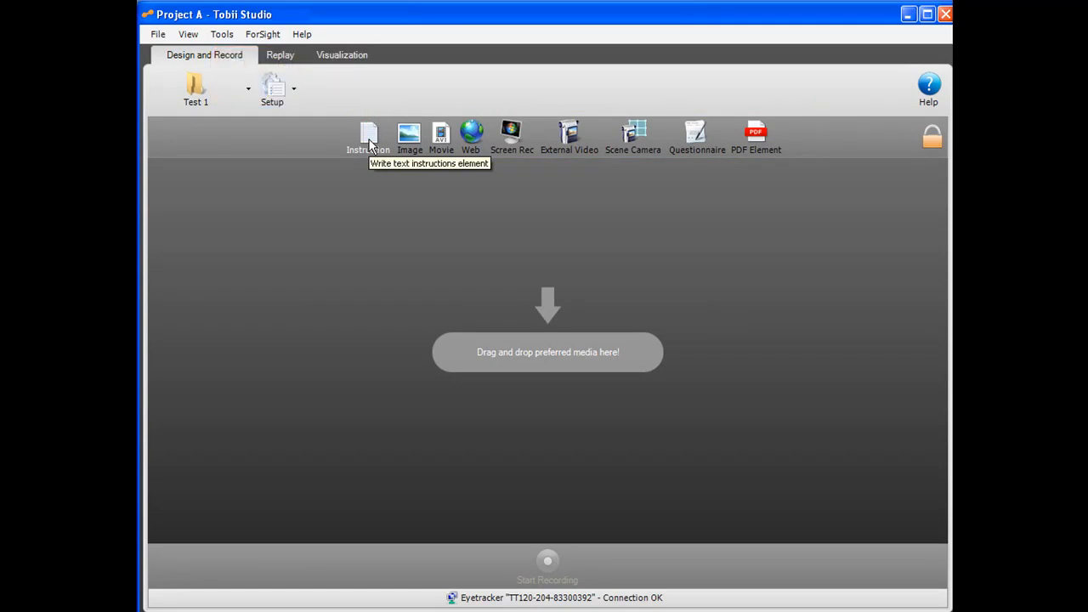
{"action": "mouse_move", "coordinate": [408, 136]}
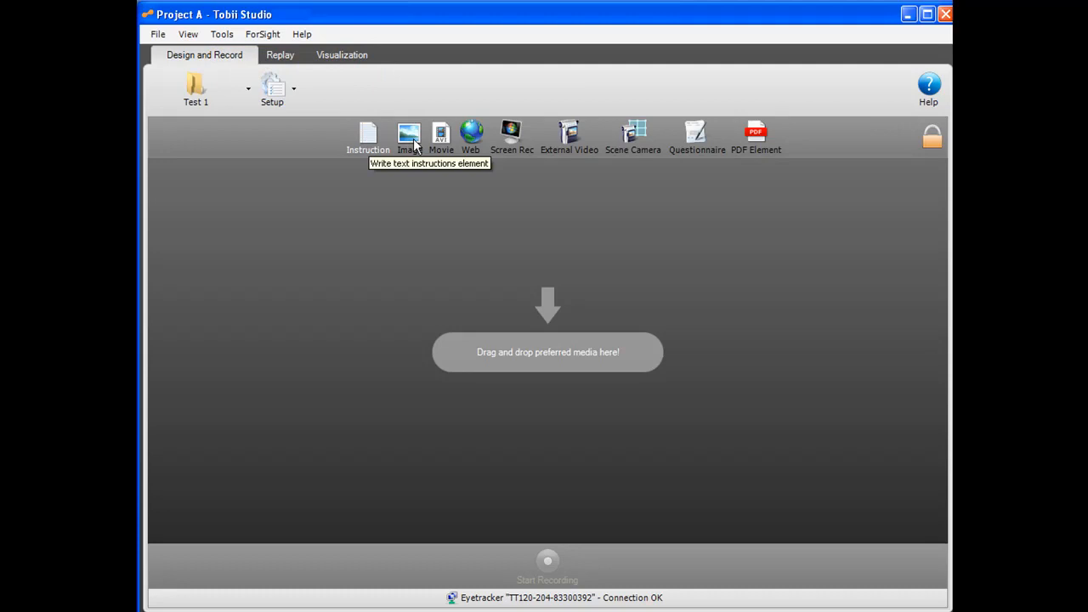
{"action": "mouse_move", "coordinate": [408, 136]}
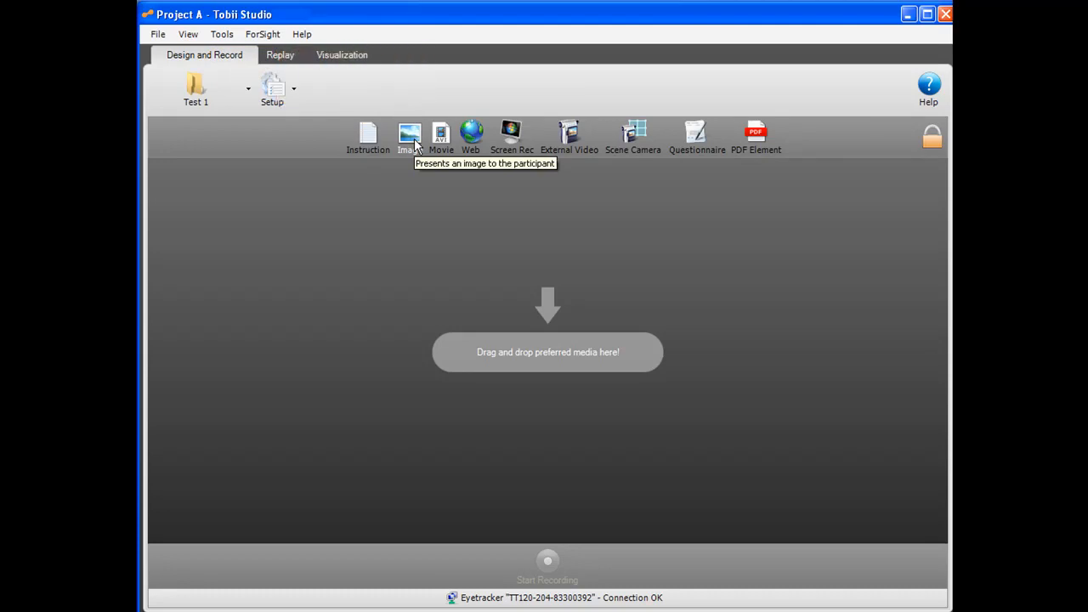
{"action": "mouse_move", "coordinate": [442, 136]}
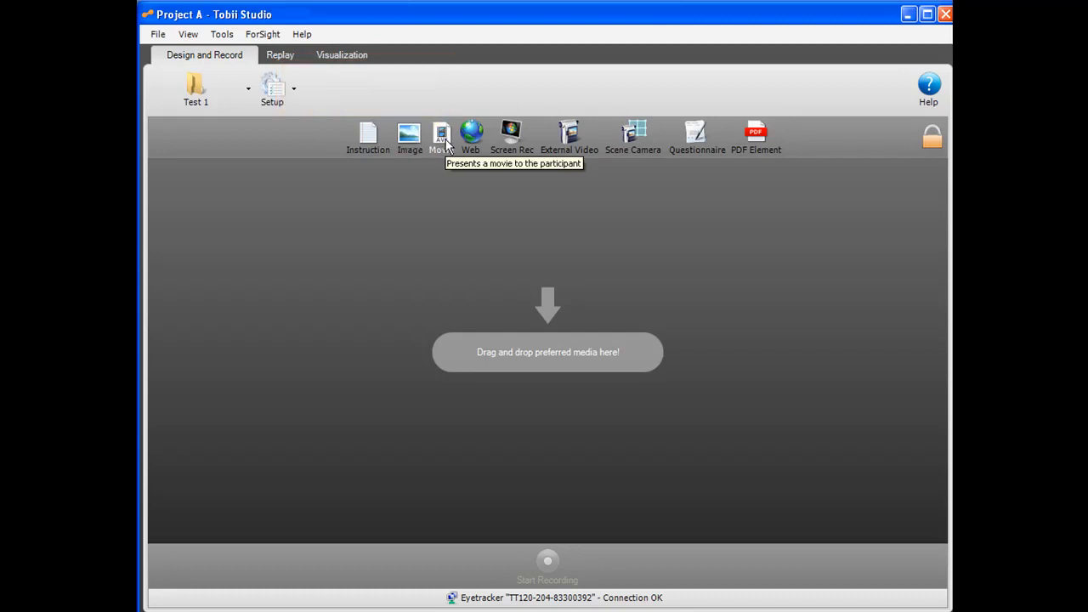
{"action": "mouse_move", "coordinate": [458, 143]}
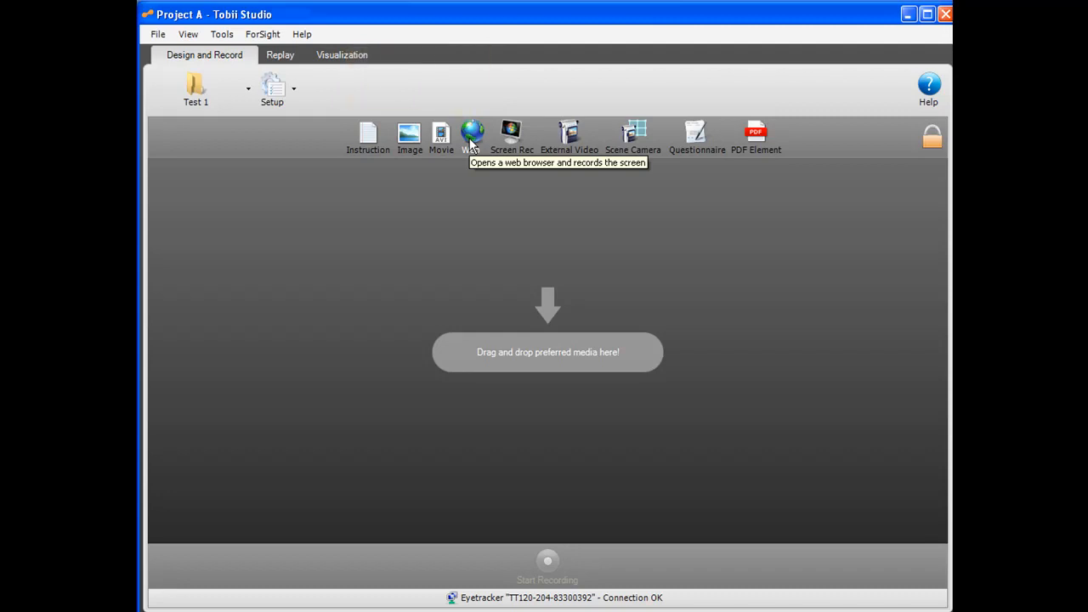
{"action": "mouse_move", "coordinate": [512, 136]}
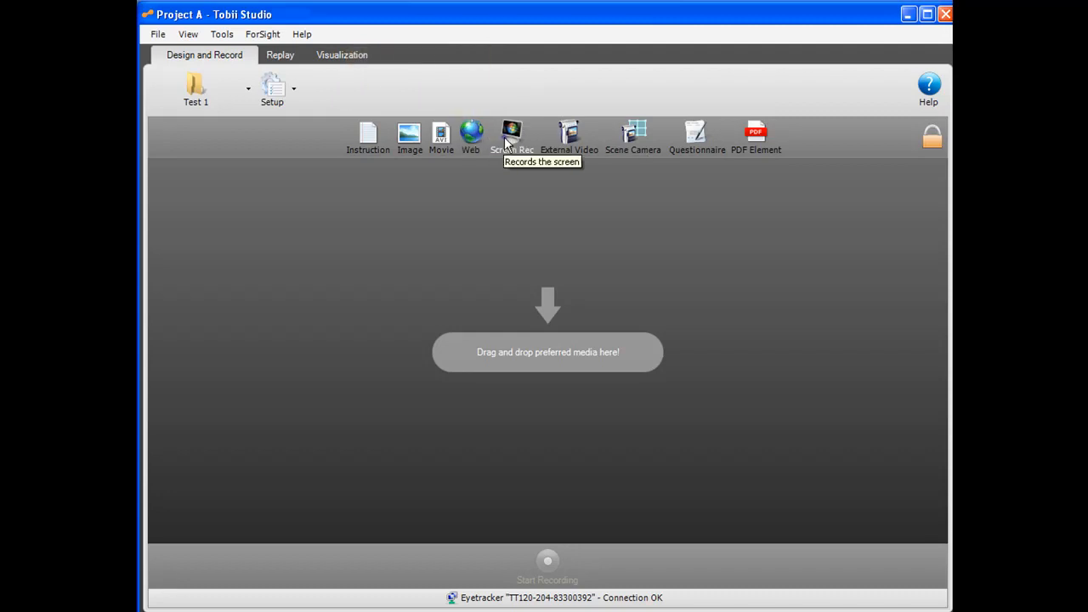
{"action": "mouse_move", "coordinate": [511, 136]}
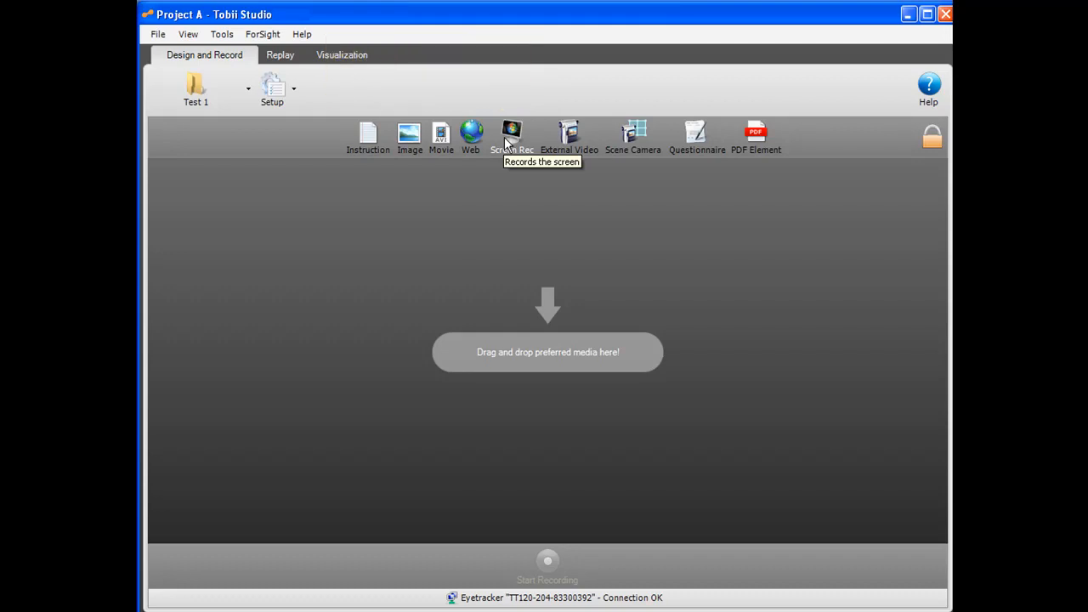
{"action": "mouse_move", "coordinate": [568, 136]}
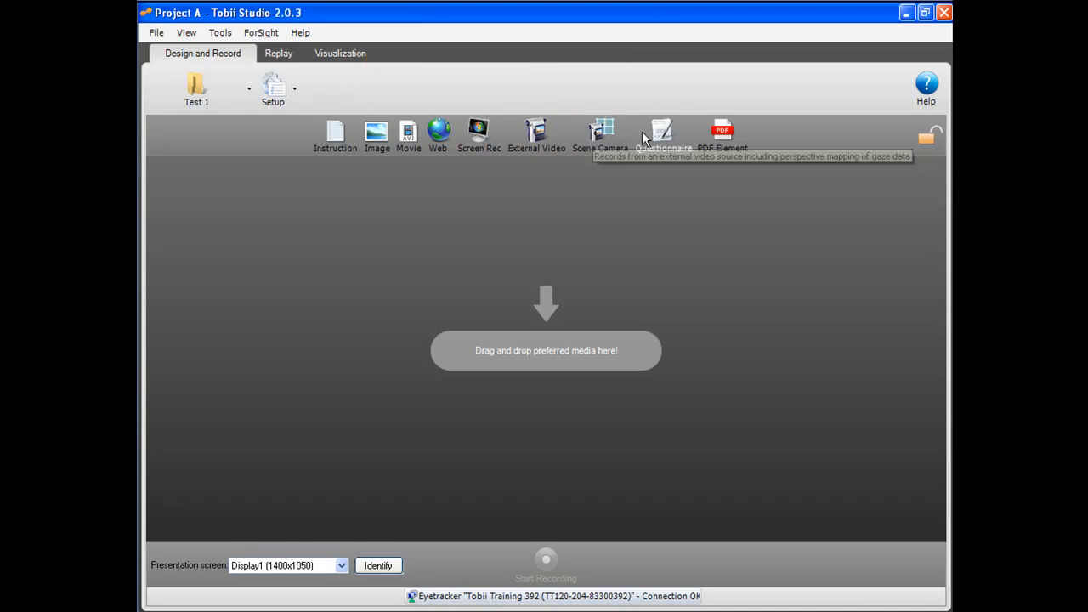
{"action": "mouse_move", "coordinate": [664, 134]}
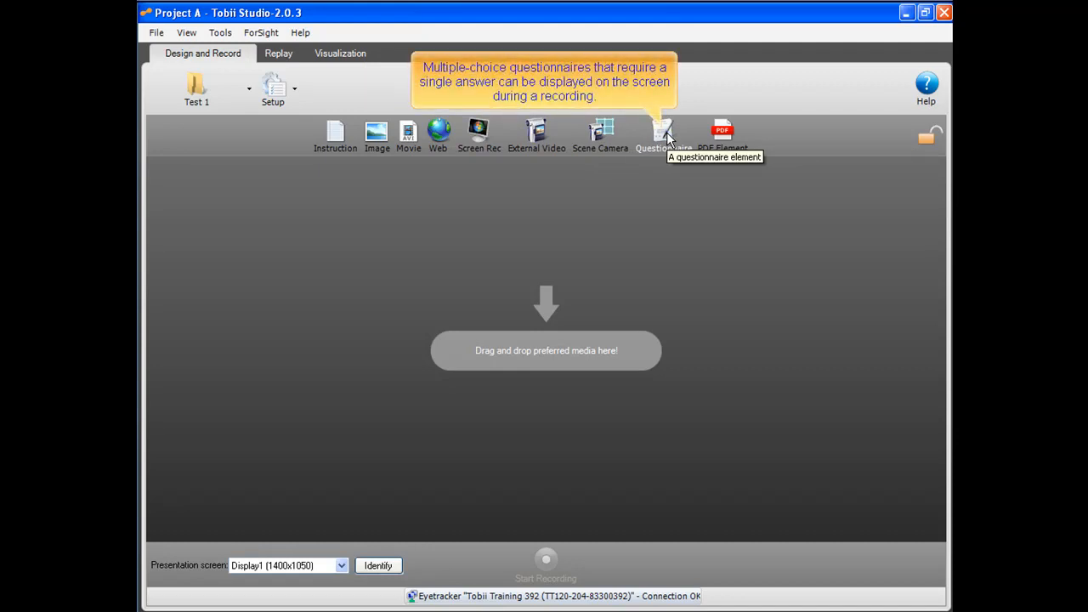
{"action": "mouse_move", "coordinate": [704, 140]}
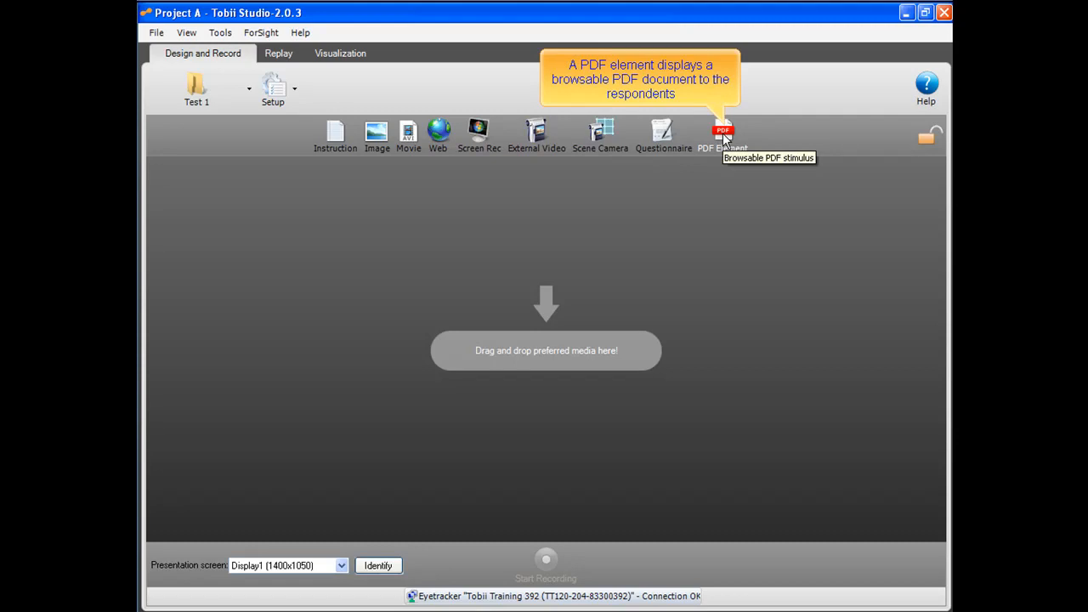
{"action": "left_click", "coordinate": [279, 53]}
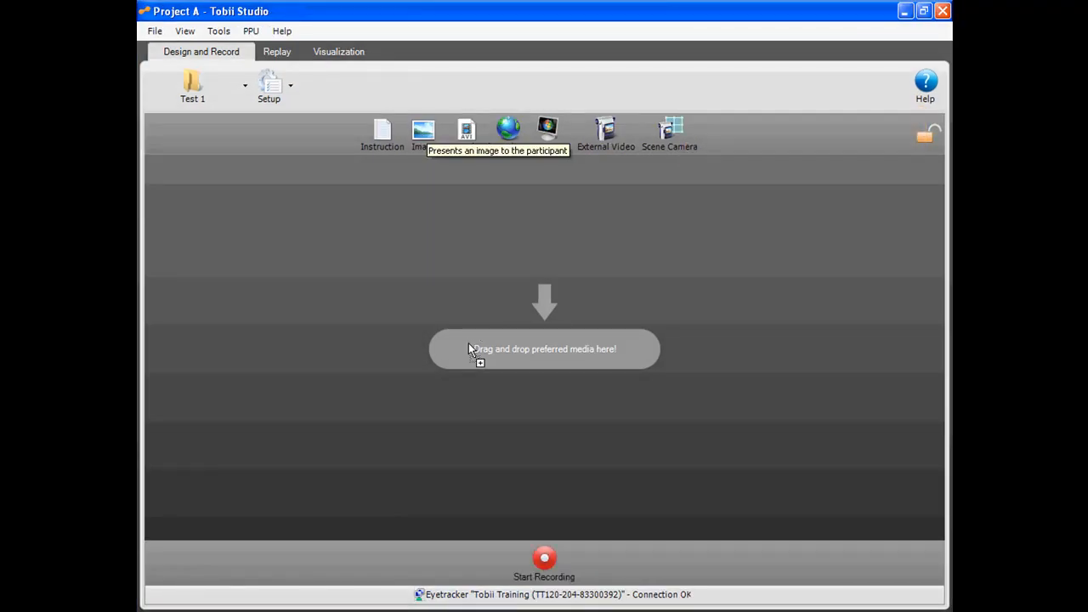
Add an image element to the timeline loaded with the baby picture image.jpg
{"action": "left_click", "coordinate": [422, 133]}
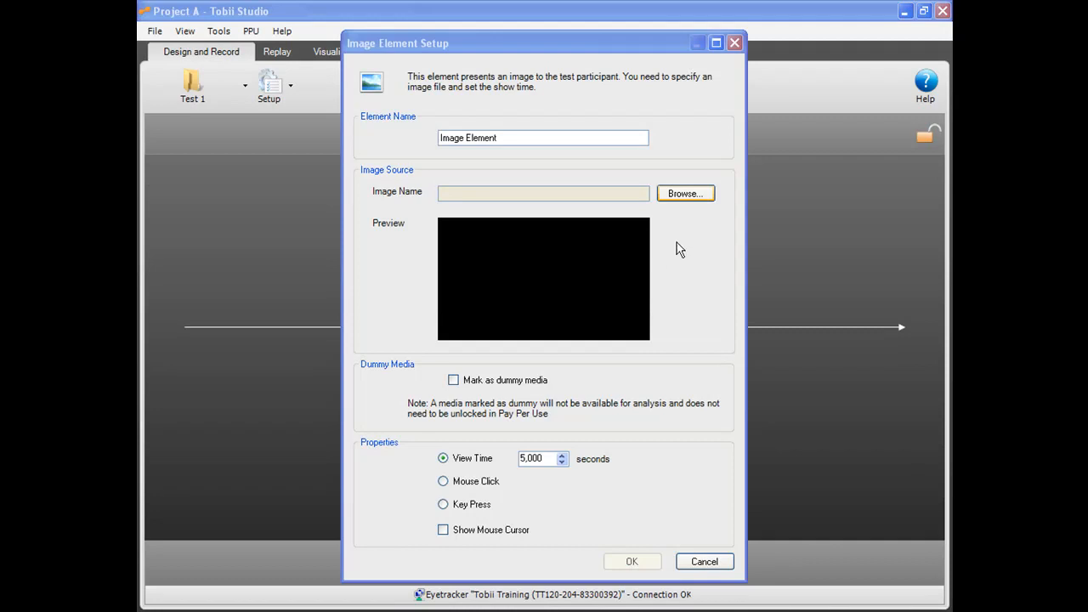
{"action": "mouse_move", "coordinate": [685, 195]}
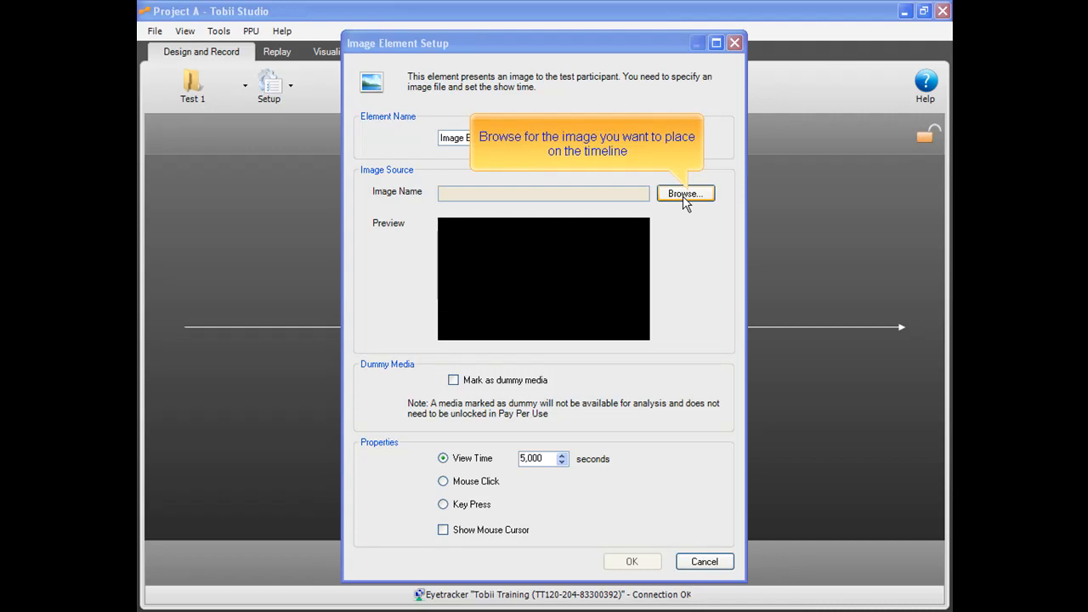
{"action": "left_click", "coordinate": [685, 194]}
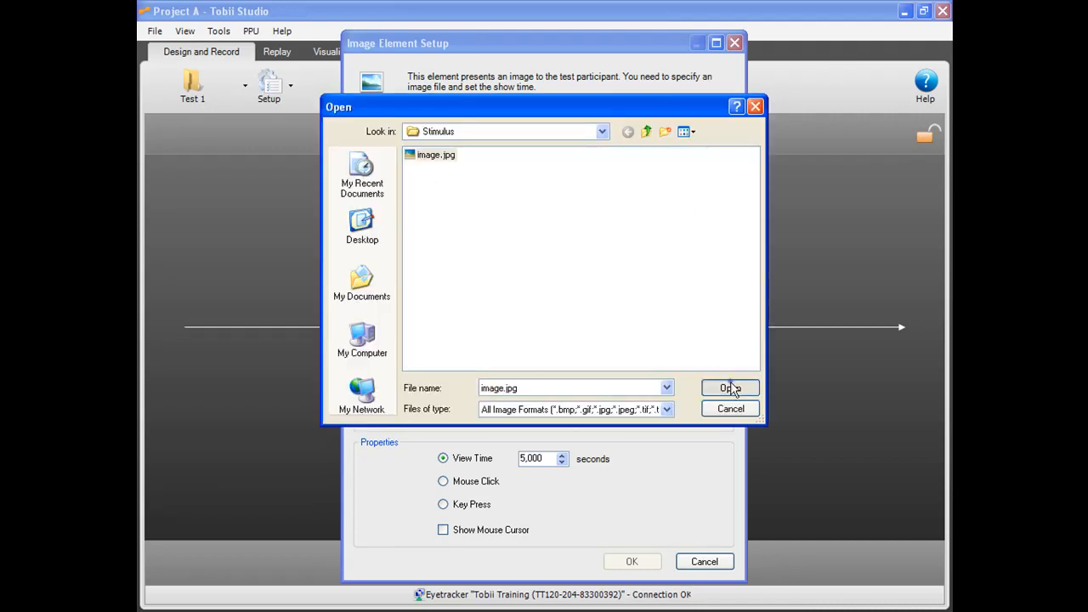
{"action": "left_click", "coordinate": [728, 388]}
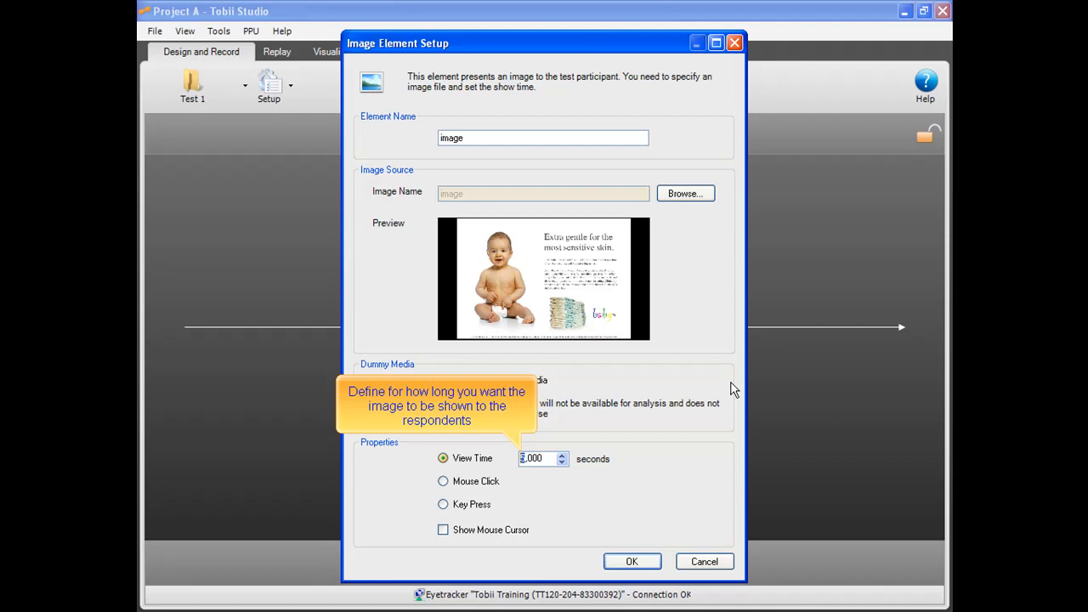
{"action": "mouse_move", "coordinate": [632, 514]}
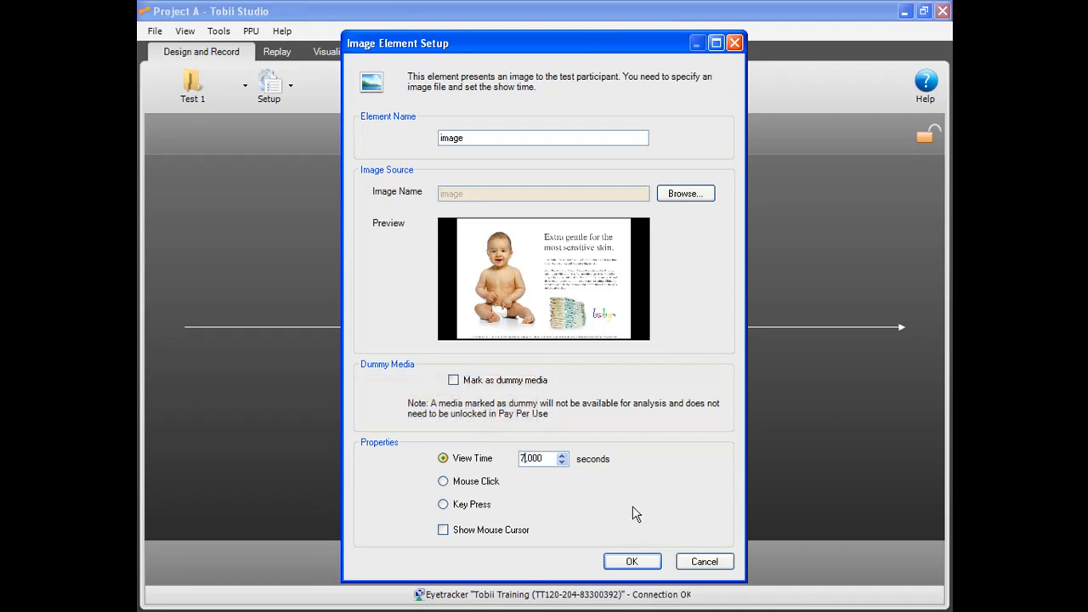
{"action": "left_click", "coordinate": [633, 561]}
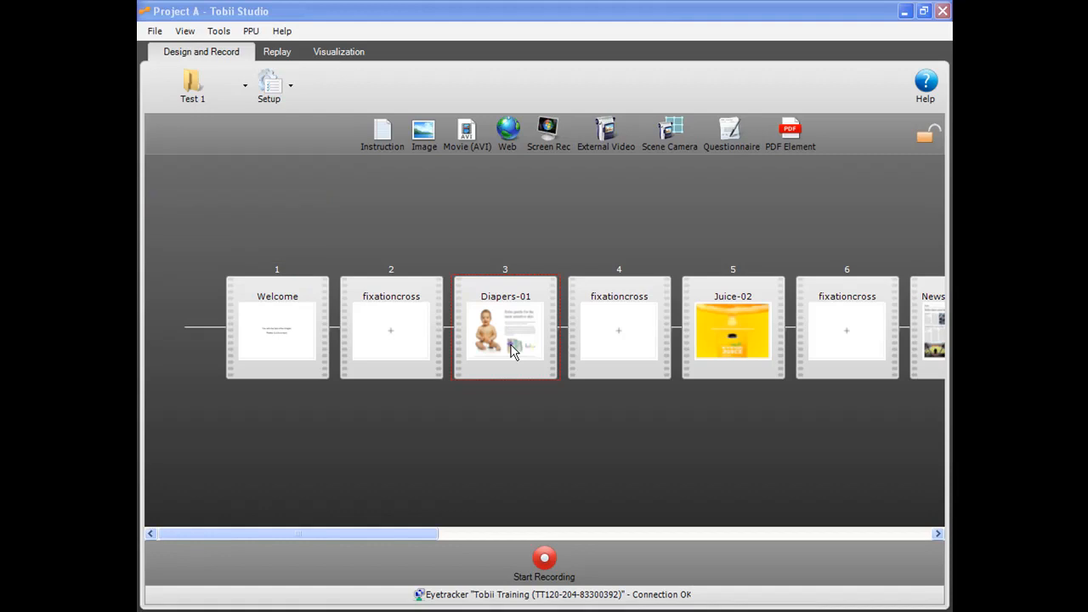
Mark the Diapers-01 and Juice-02 images for randomized presentation order
{"action": "right_click", "coordinate": [511, 349]}
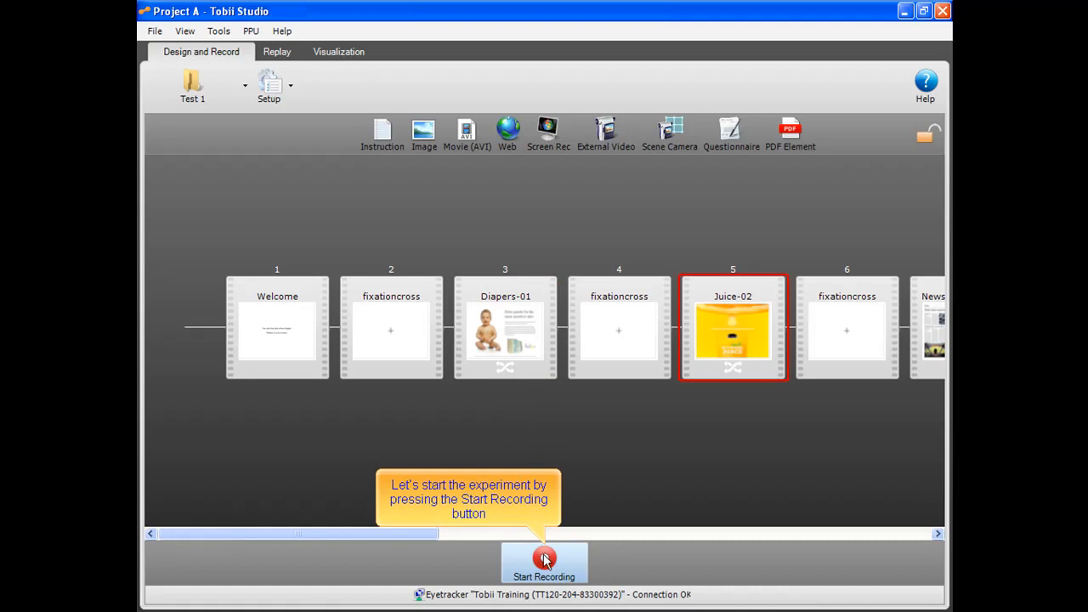
Start recording with participant Respondent A: web use Every day, female, age 36-40, then continue to calibration
{"action": "left_click", "coordinate": [544, 563]}
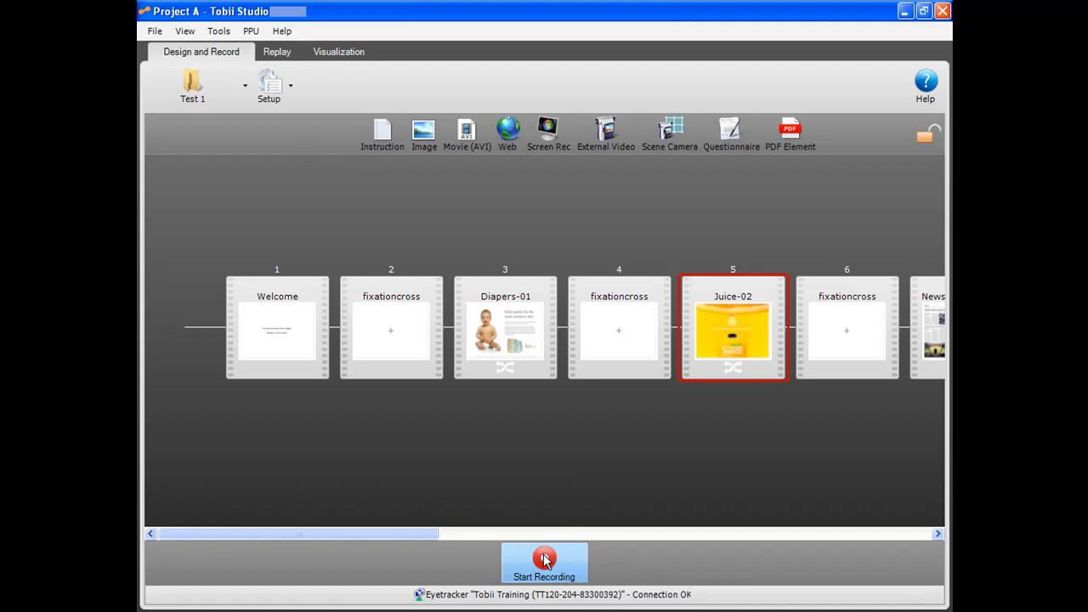
{"action": "left_click", "coordinate": [544, 563]}
{"action": "type", "text": "Respondent A"}
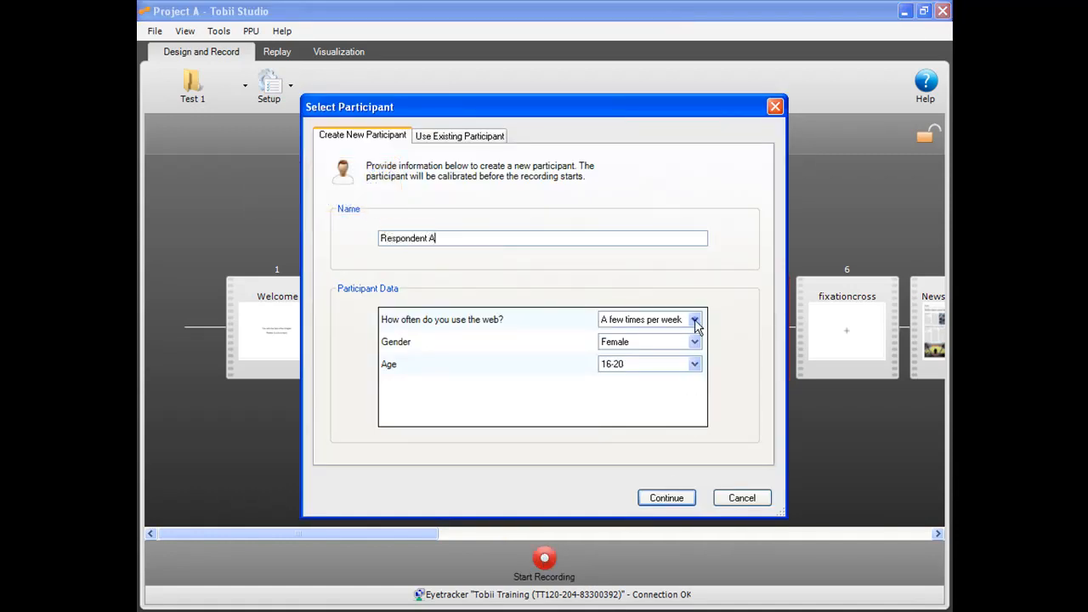
{"action": "left_click", "coordinate": [696, 320]}
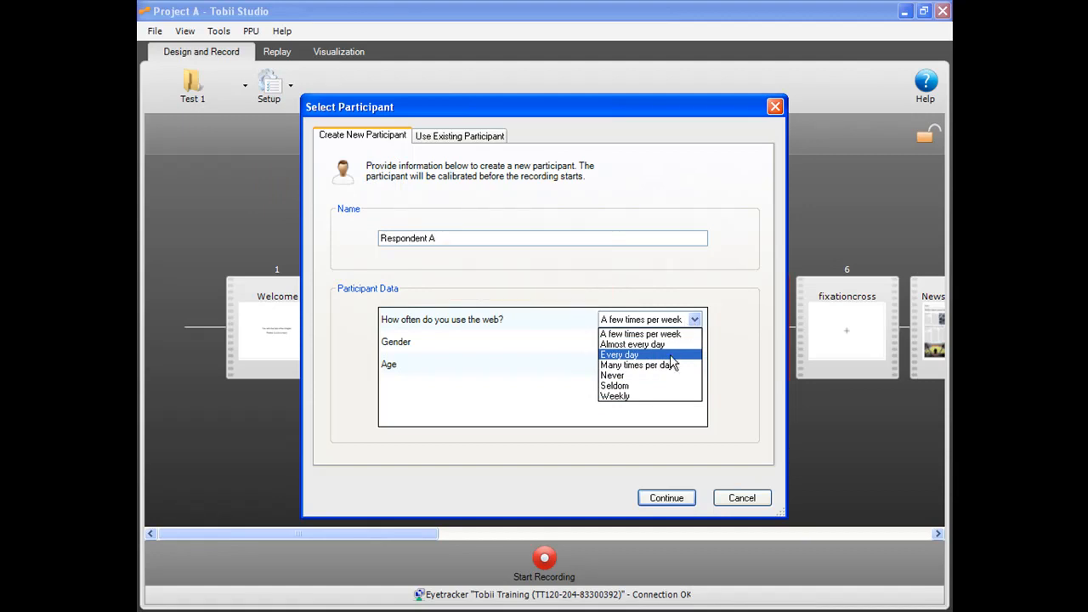
{"action": "left_click", "coordinate": [693, 364]}
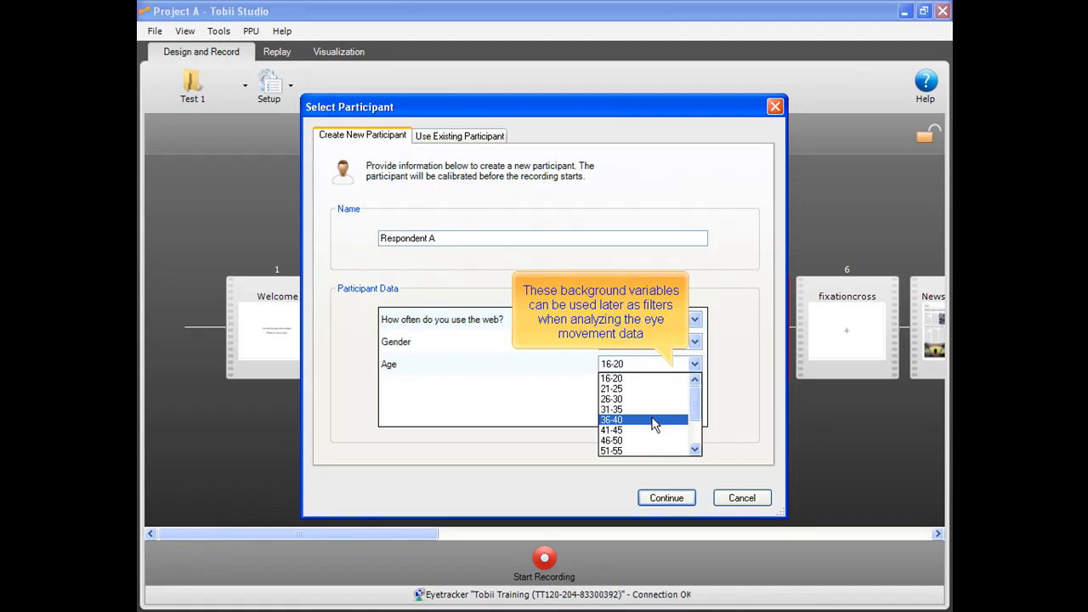
{"action": "left_click", "coordinate": [612, 419]}
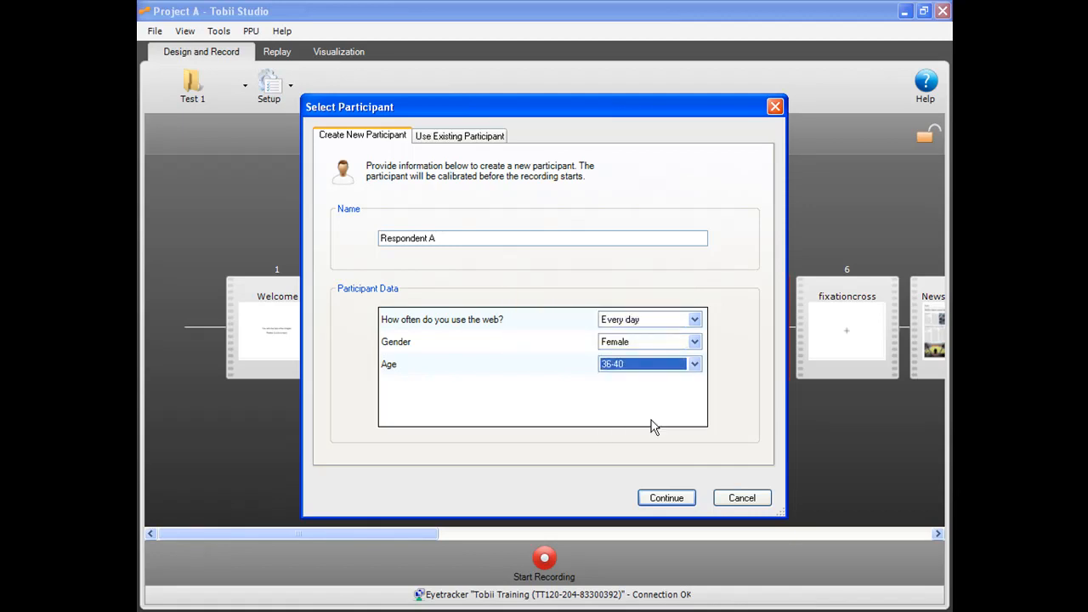
{"action": "left_click", "coordinate": [667, 497]}
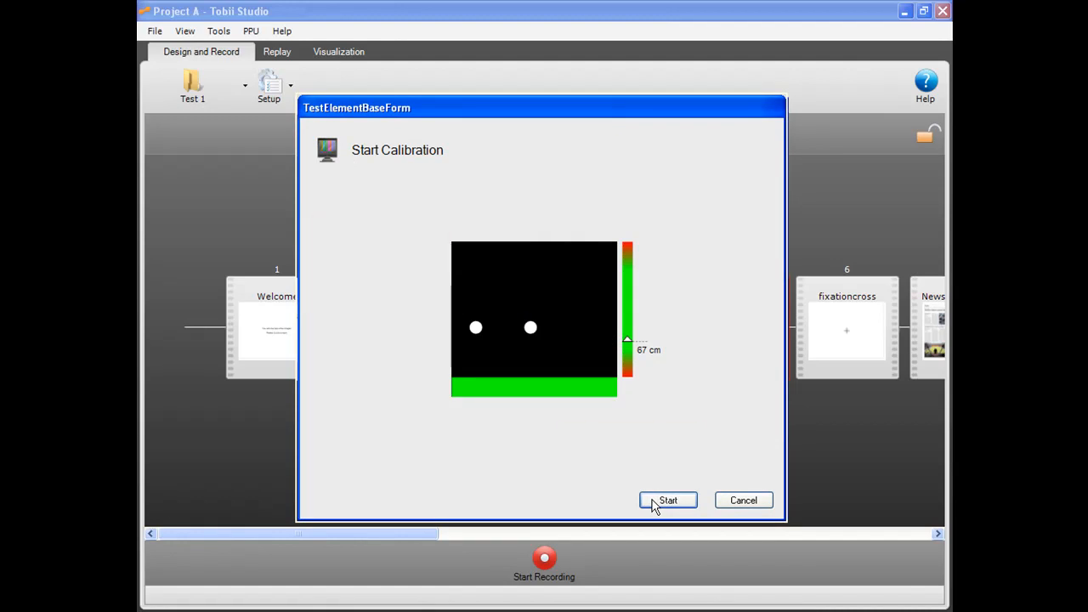
{"action": "mouse_move", "coordinate": [668, 500]}
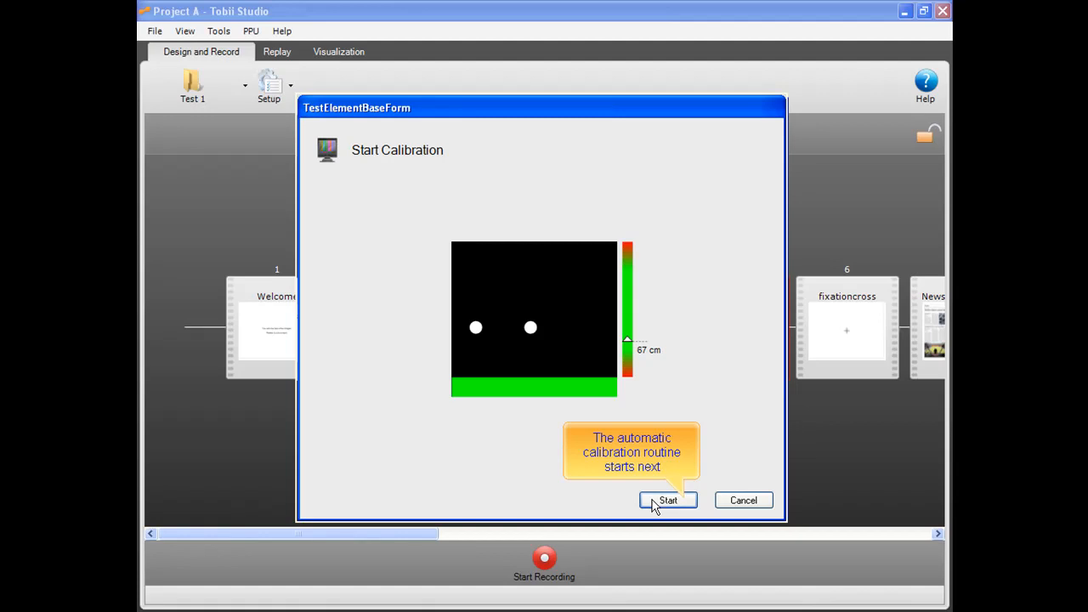
Run the automatic calibration until the result shows gaze points for both eyes
{"action": "left_click", "coordinate": [668, 500]}
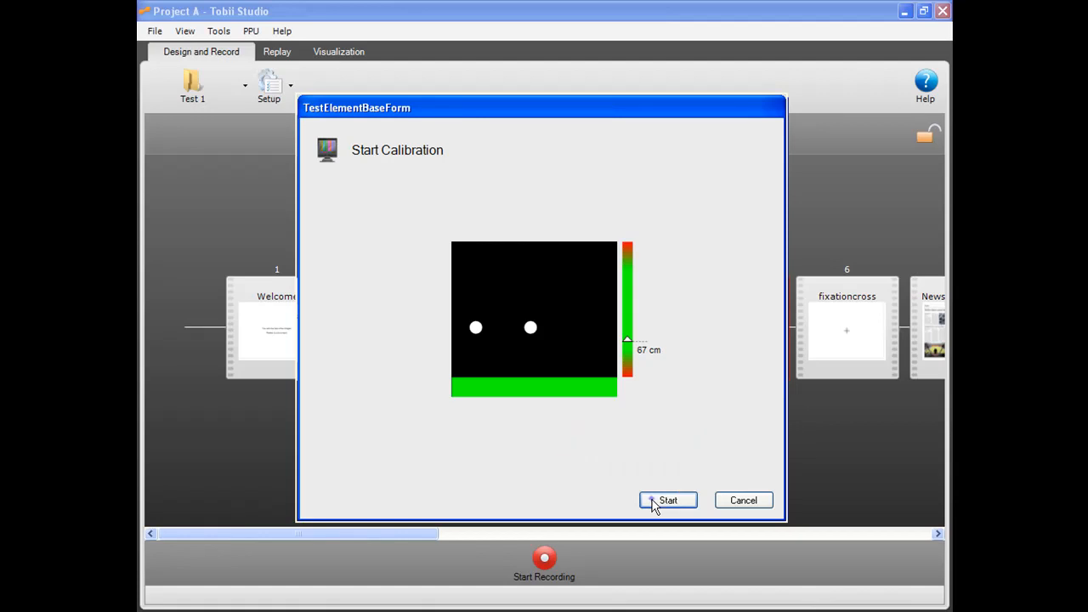
{"action": "left_click", "coordinate": [667, 500]}
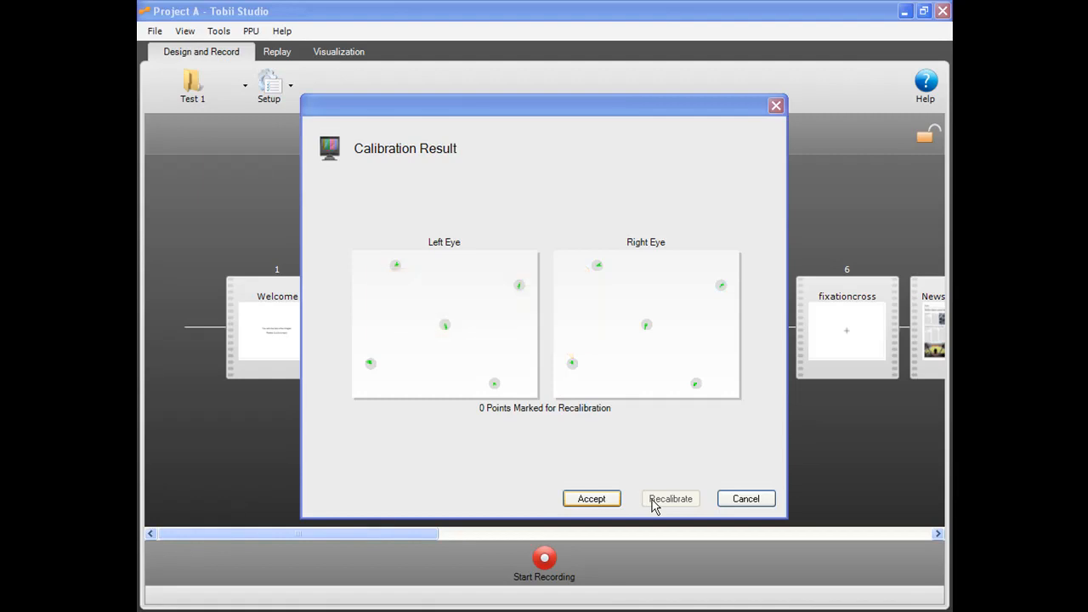
Accept the calibration result and begin recording the participant session
{"action": "left_click", "coordinate": [592, 500]}
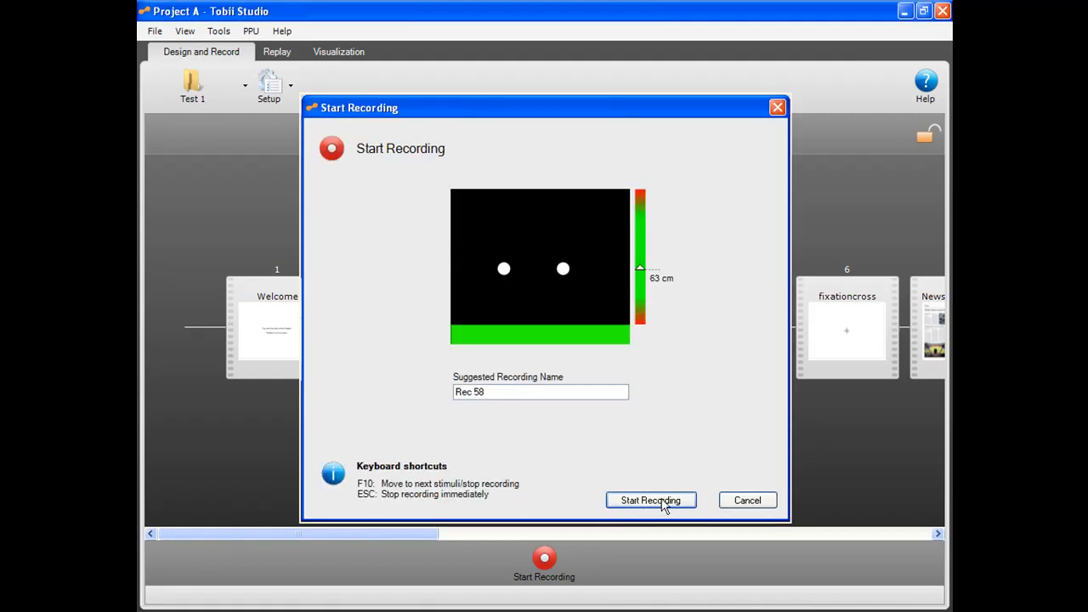
{"action": "mouse_move", "coordinate": [650, 500]}
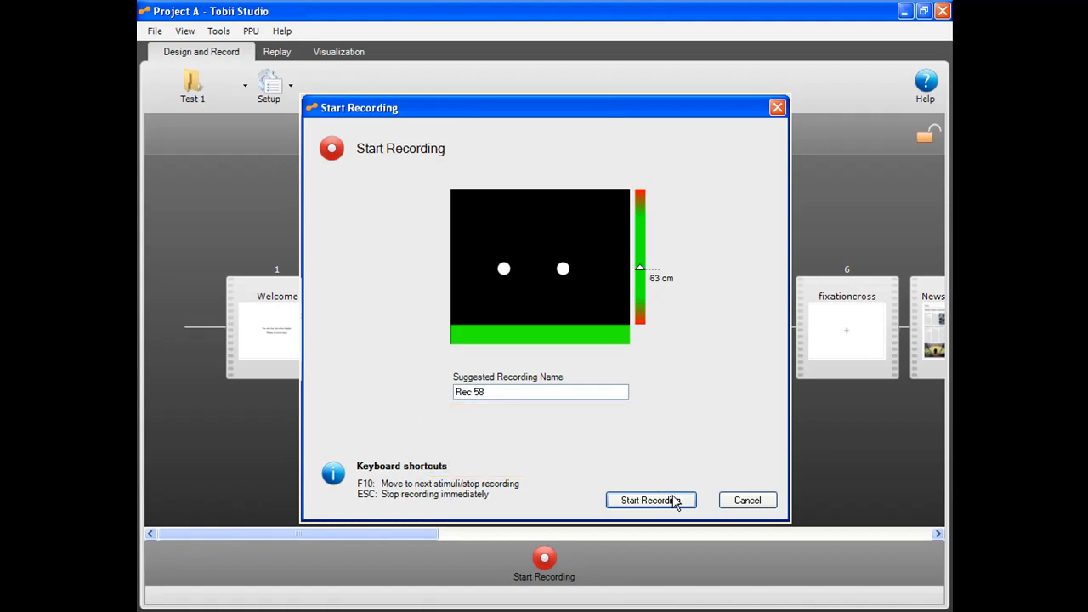
{"action": "left_click", "coordinate": [650, 500]}
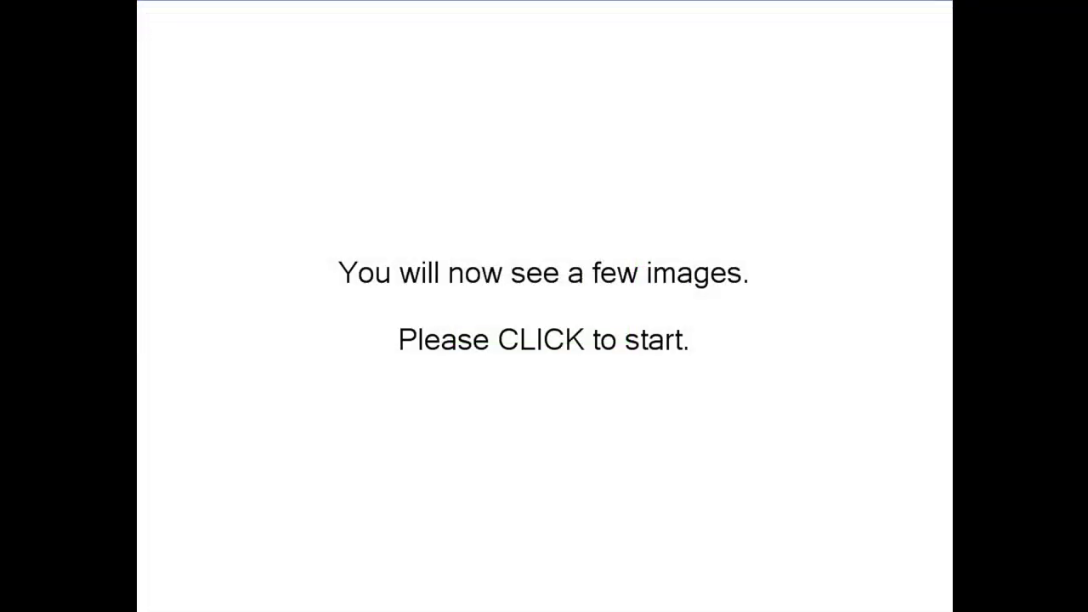